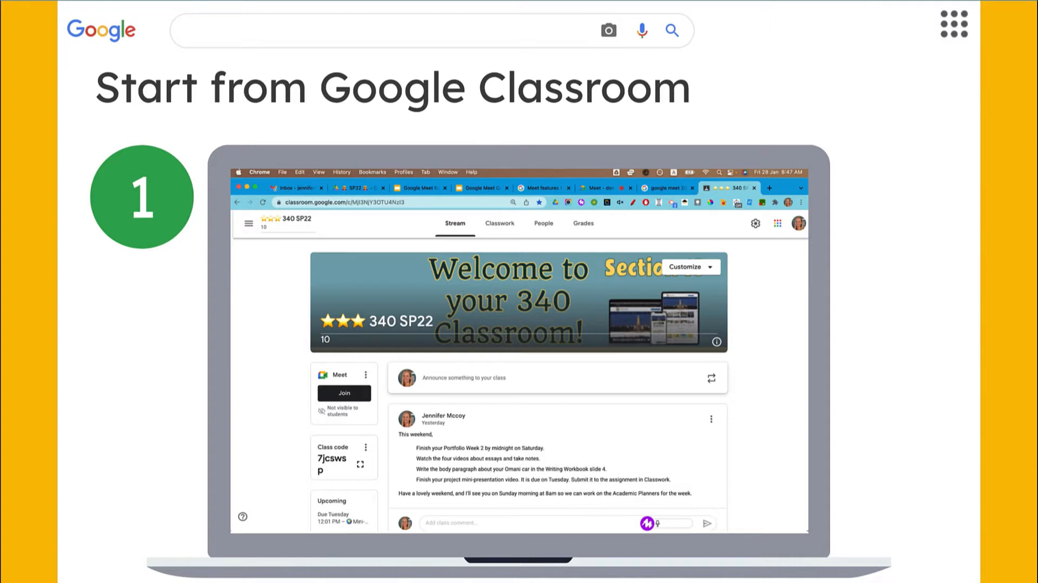
pyautogui.moveTo(330, 352)
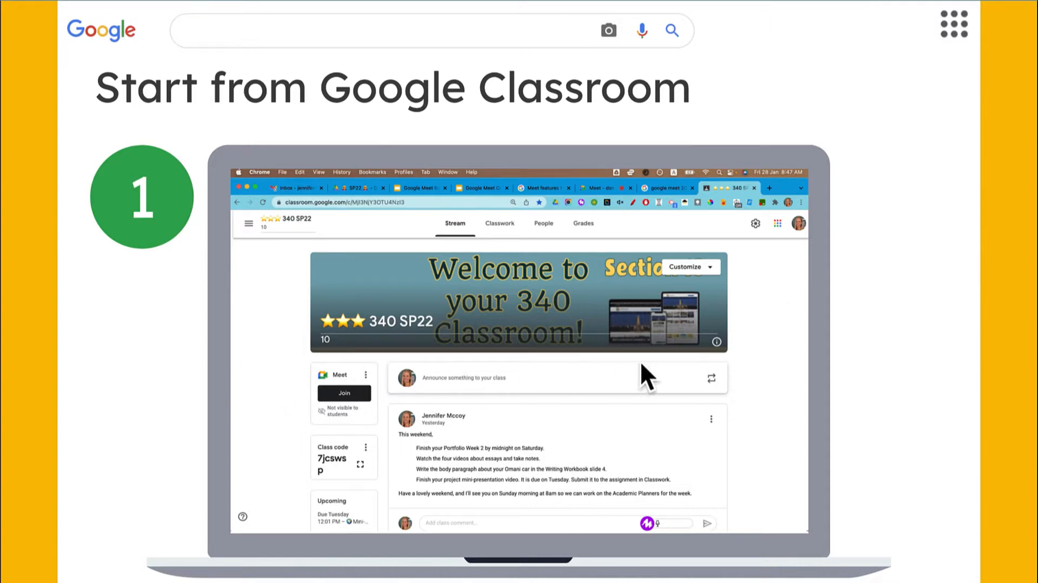
# - Advance through the Classroom slides: link visibility, the visibility toggle, and joining the meeting
pyautogui.click(365, 375)
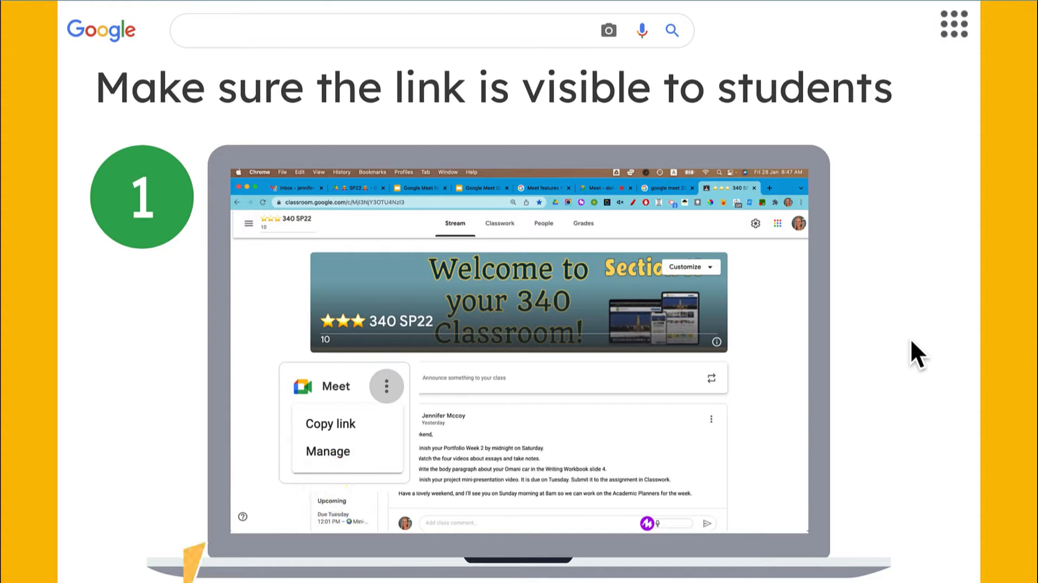
pyautogui.click(327, 452)
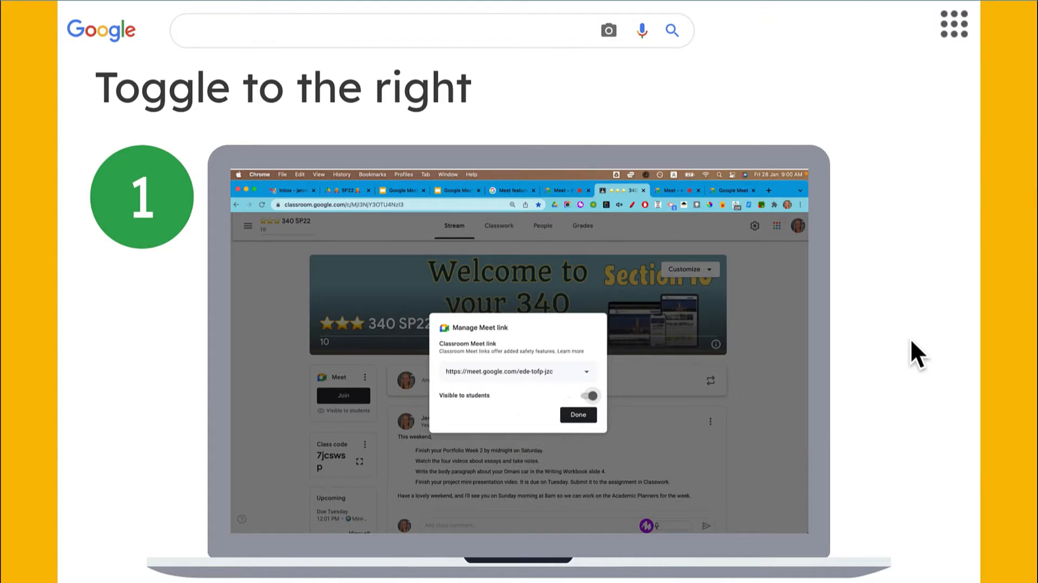
pyautogui.click(578, 415)
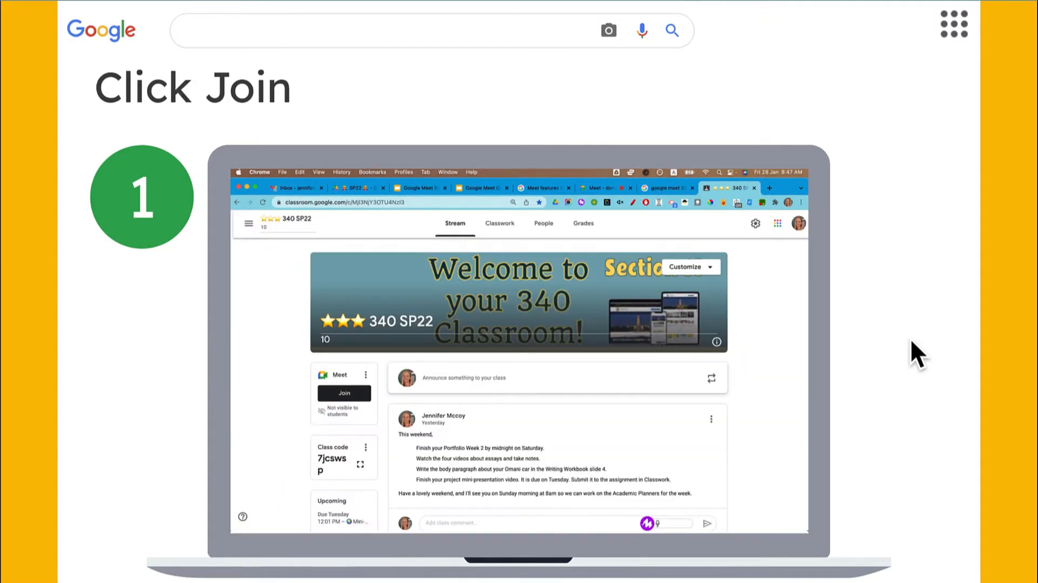
pyautogui.click(344, 393)
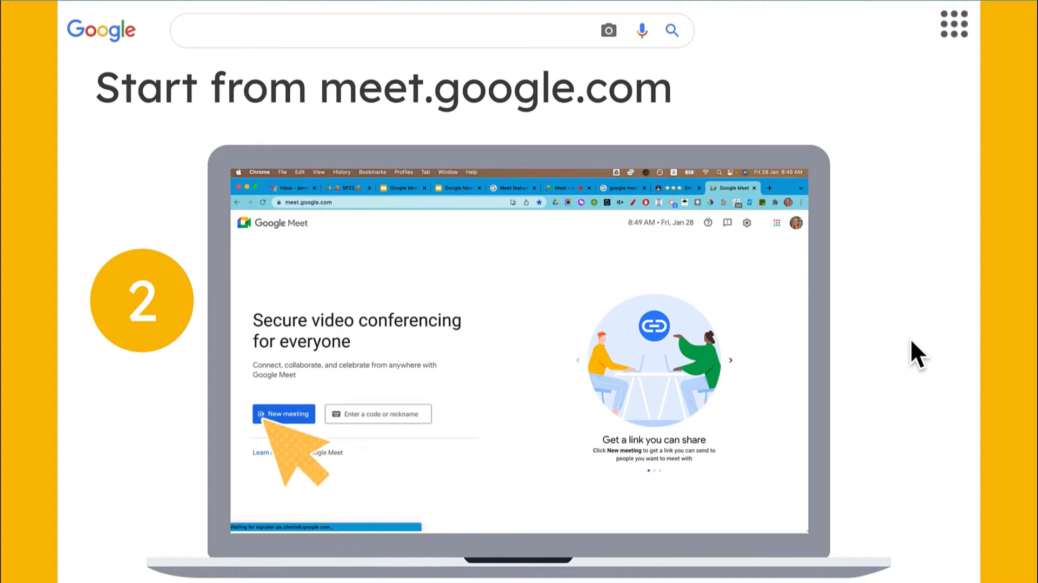
pyautogui.moveTo(782, 287)
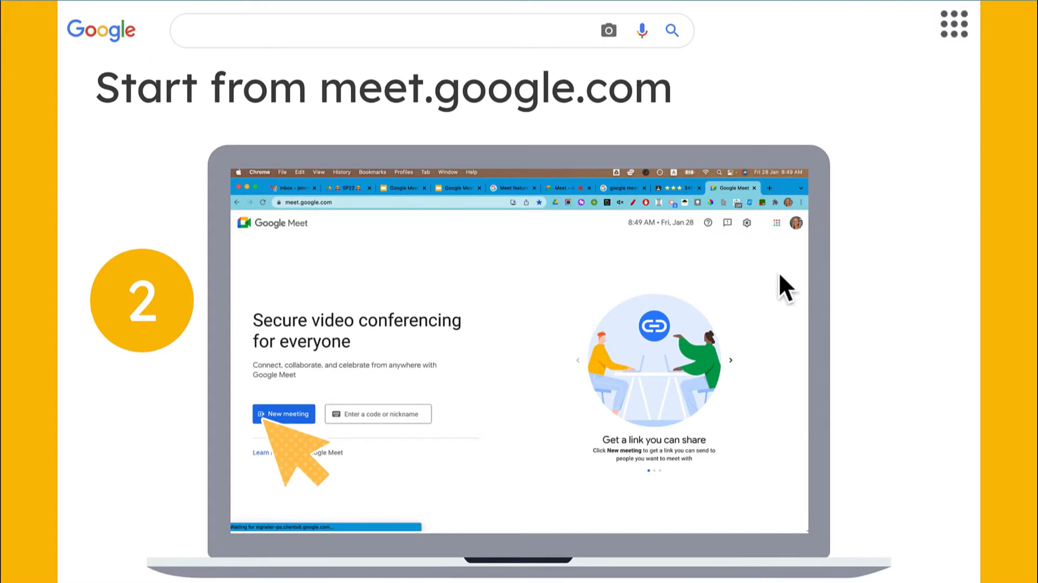
pyautogui.moveTo(799, 258)
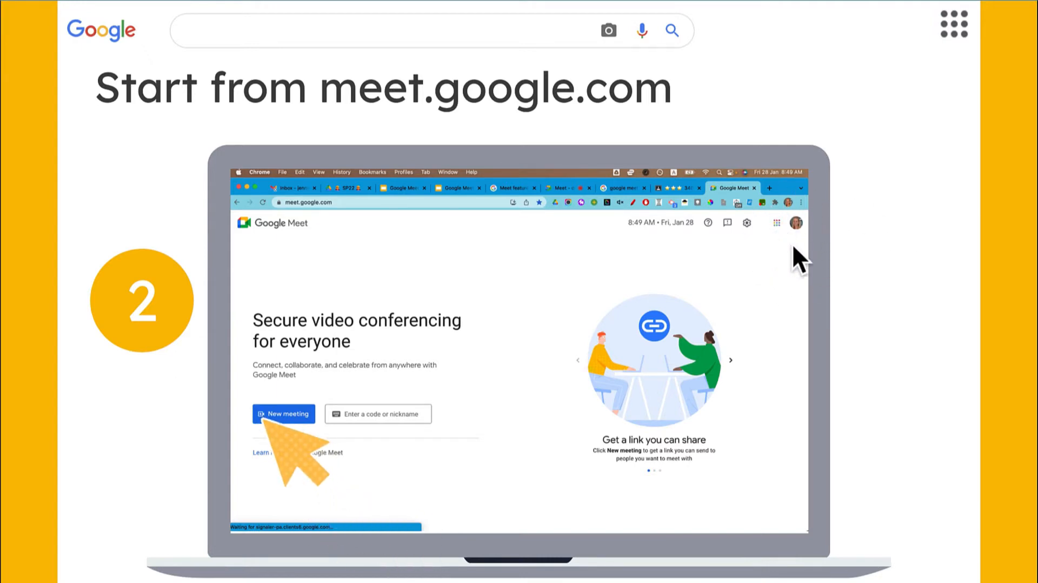
pyautogui.moveTo(802, 244)
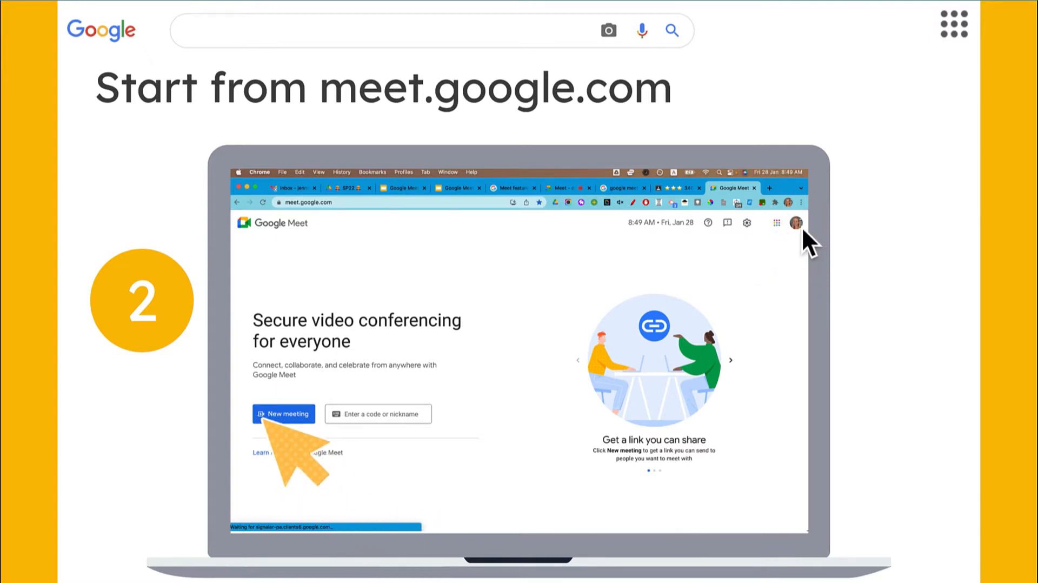
pyautogui.moveTo(895, 391)
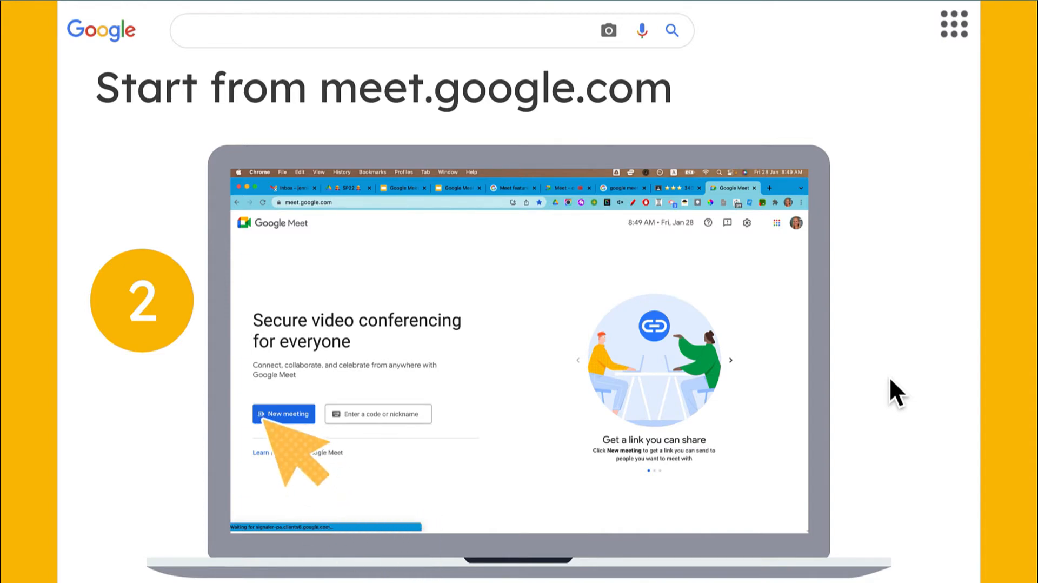
# - Advance from the meet.google.com slide through 'Start an instant meeting'
pyautogui.click(283, 413)
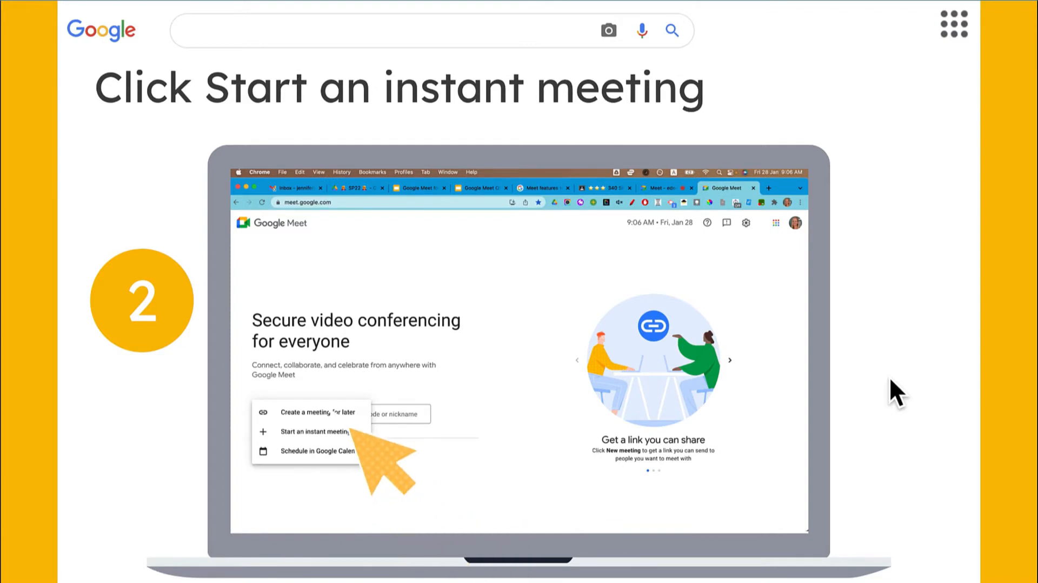
pyautogui.click(318, 431)
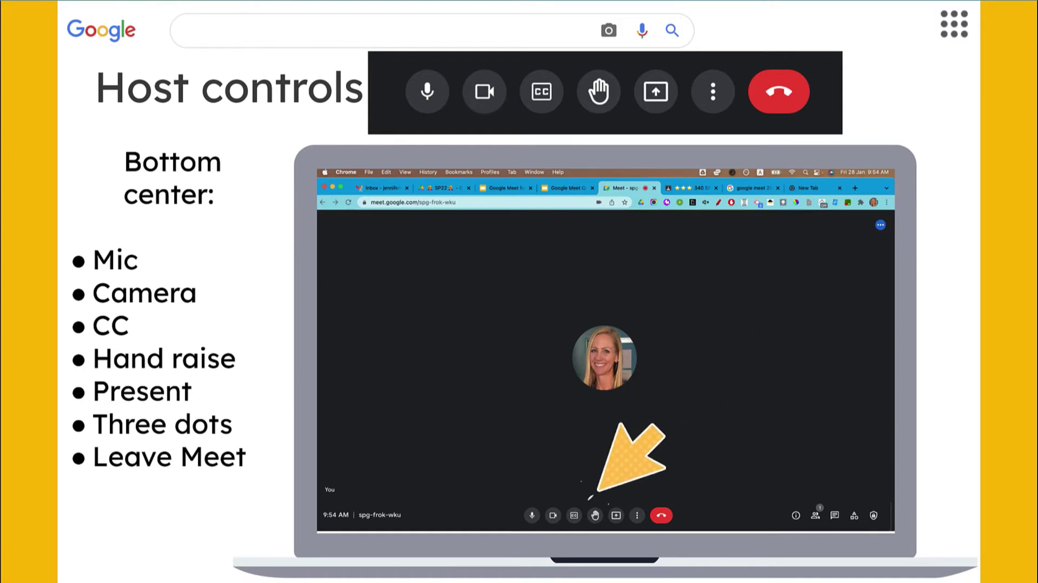
# - Advance past the host controls slide listing mic, camera, CC, hand raise, present and leave
pyautogui.click(635, 515)
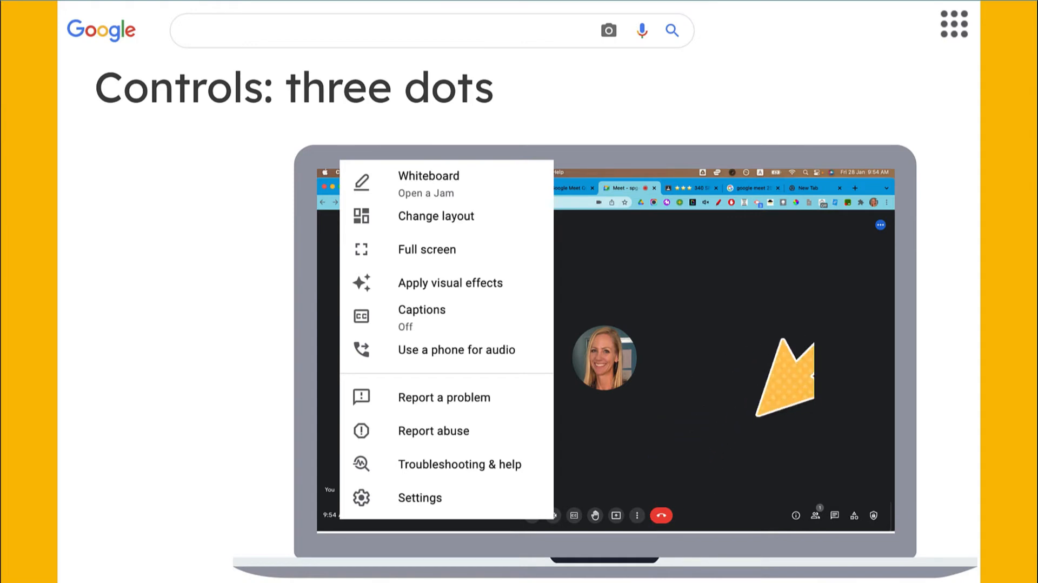
# - Advance through the Settings slides for audio, video and the host controls for sharing, chat, mic and video
pyautogui.click(420, 497)
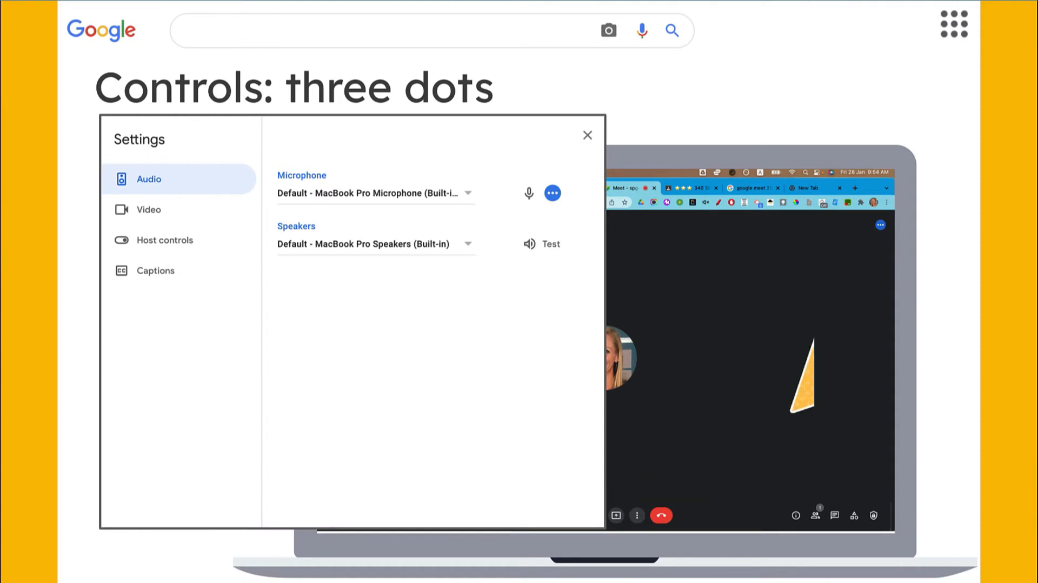
pyautogui.moveTo(812, 406)
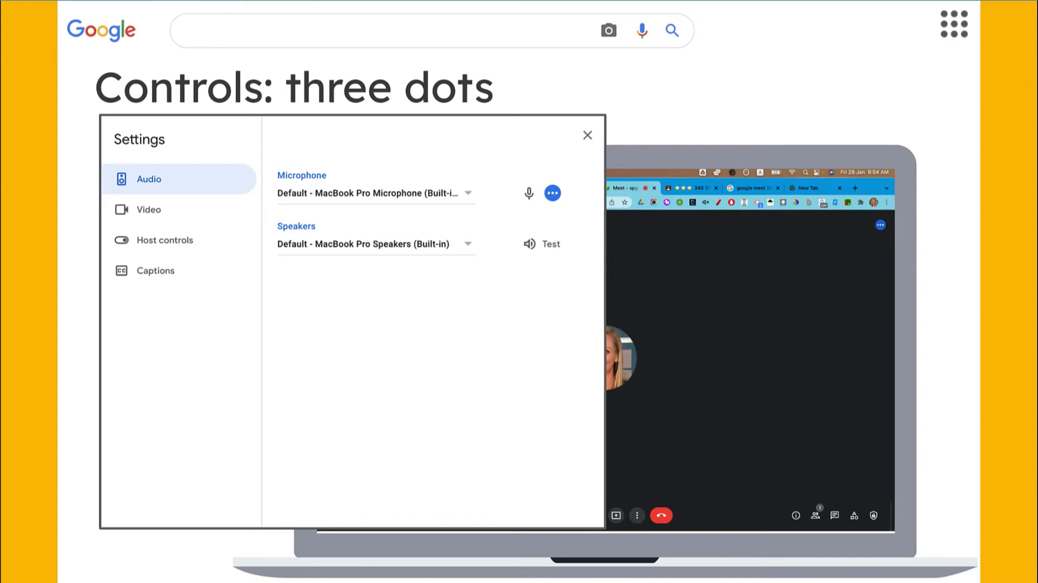
pyautogui.click(149, 208)
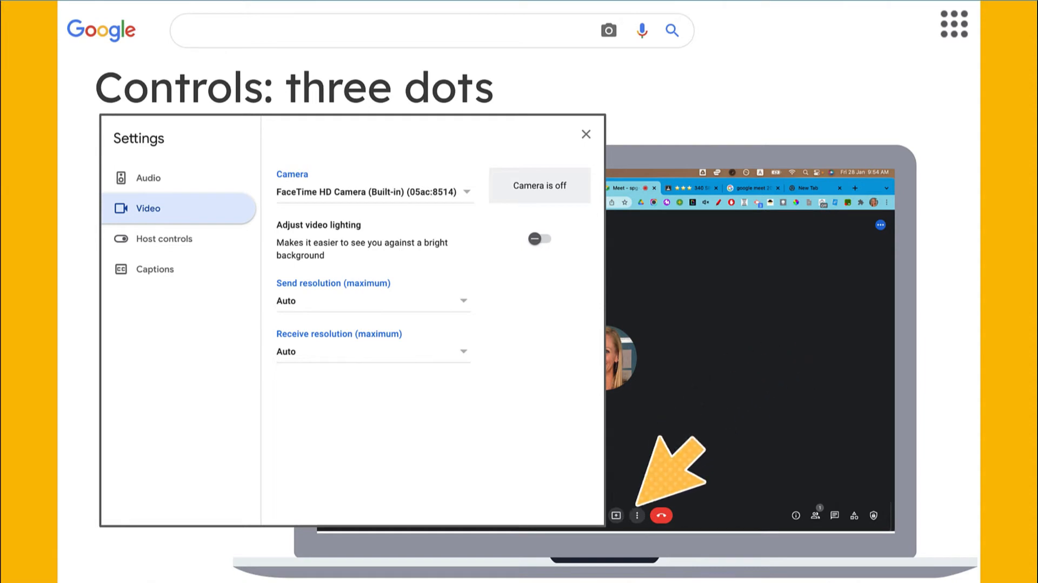
pyautogui.click(164, 238)
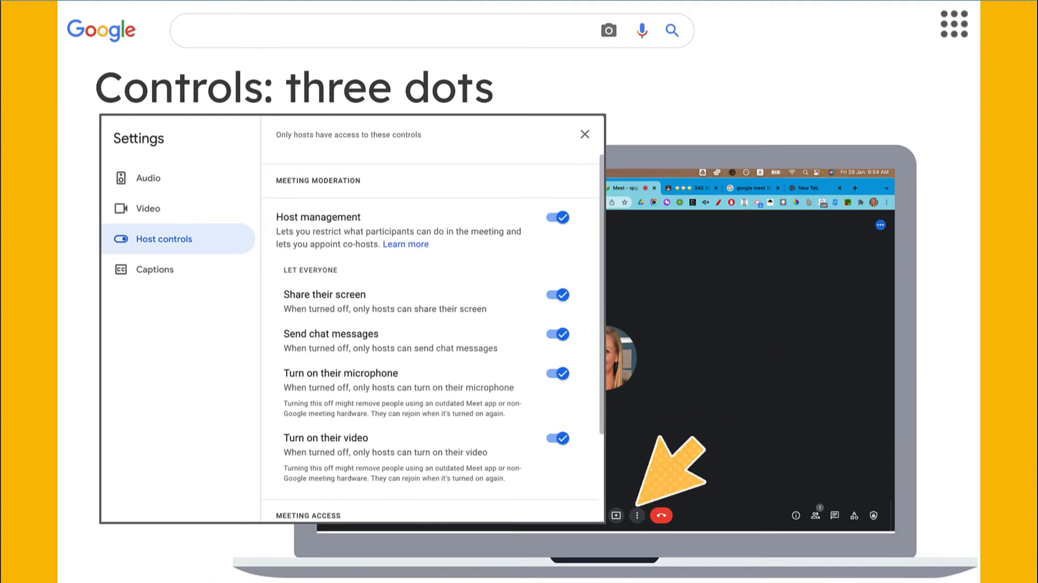
pyautogui.scroll(-3)
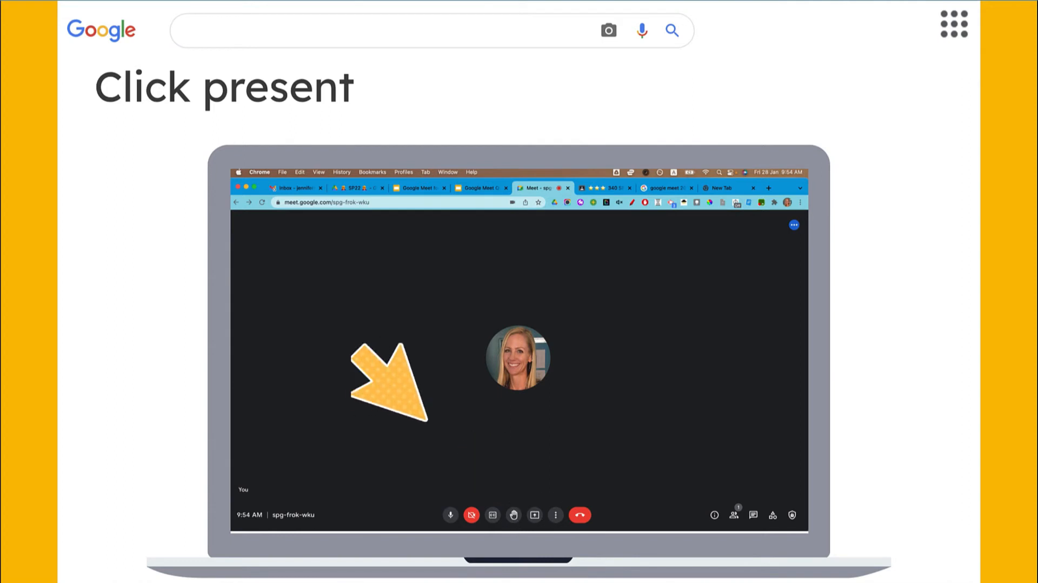
# - Advance through the Present options slide to the 'Click Share' Chrome tab dialog slide
pyautogui.click(534, 515)
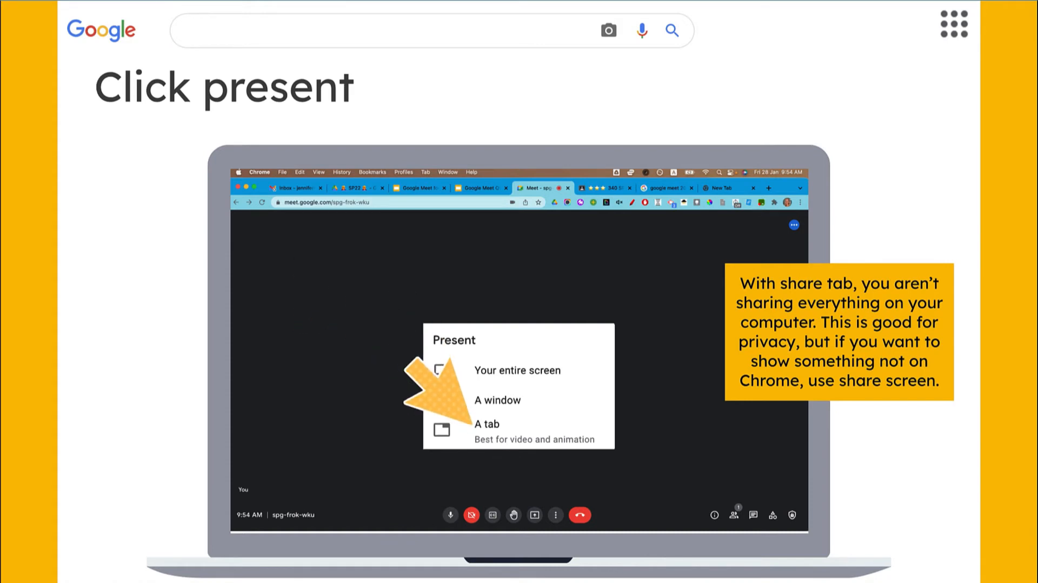
pyautogui.click(486, 423)
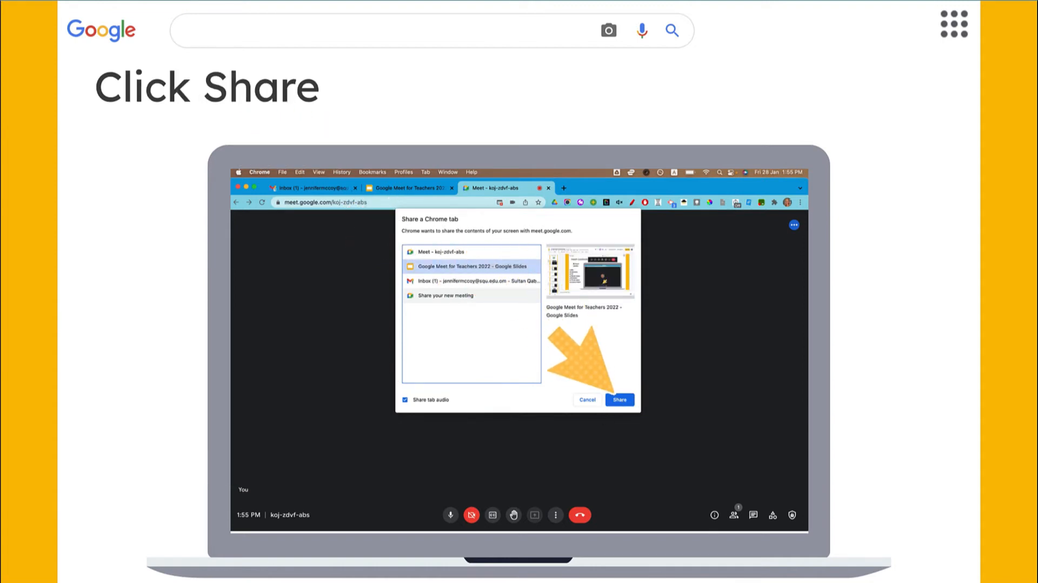
# - Advance to 'Look at the tab you are presenting' showing the shared Slides tab
pyautogui.click(620, 400)
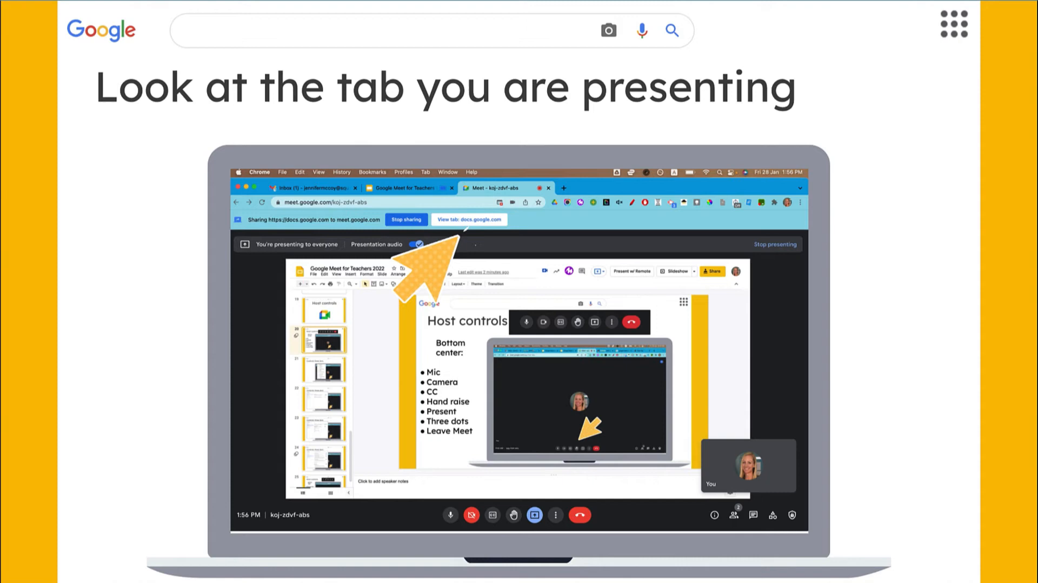
# - Advance to 'Then click Presenter view' with the Slides slideshow menu opened
pyautogui.click(600, 187)
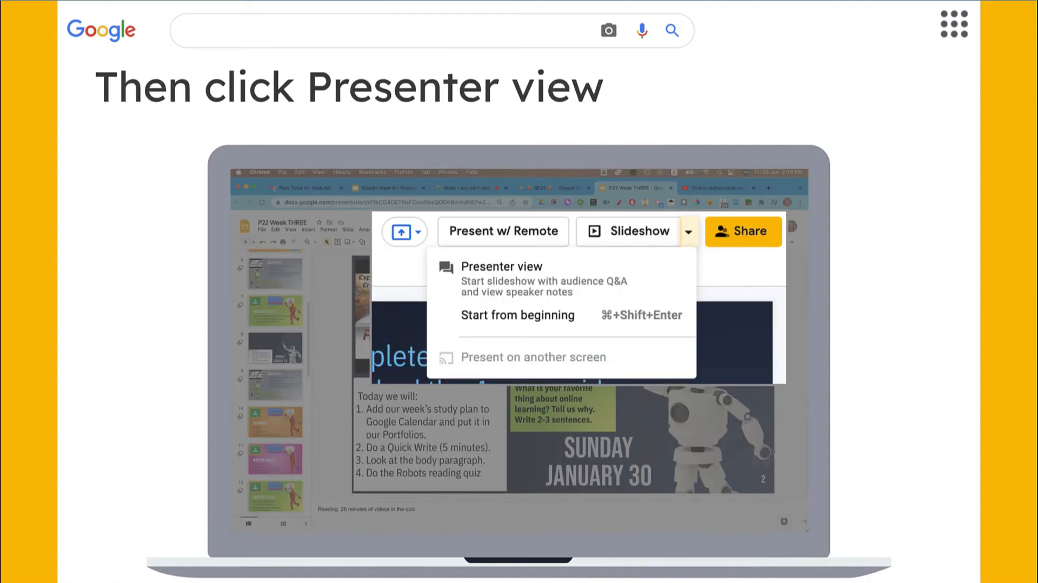
# - Advance through closing the presenter view window to 'Google Slides is a good starting point'
pyautogui.click(501, 267)
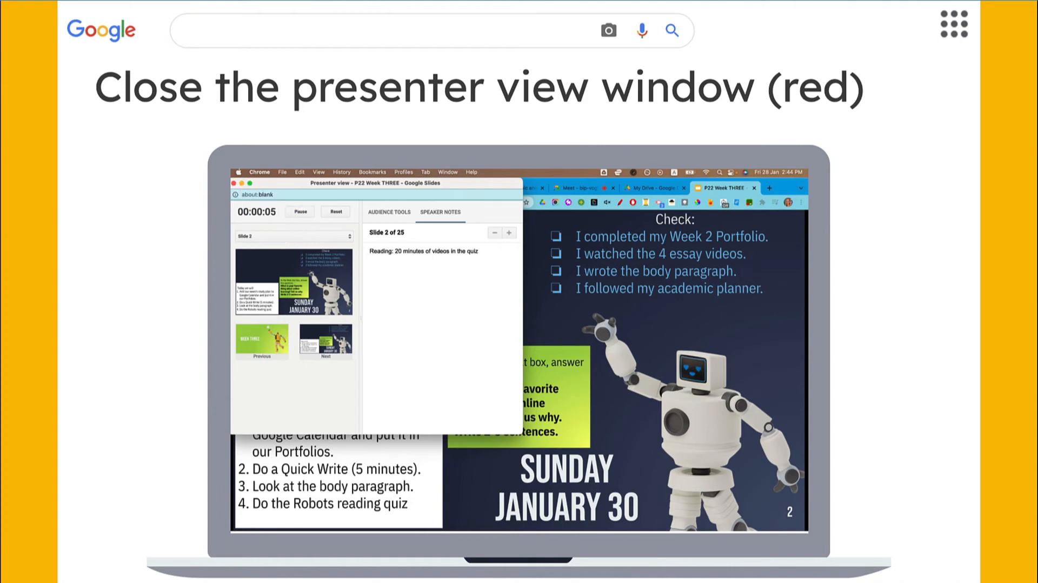
pyautogui.click(233, 187)
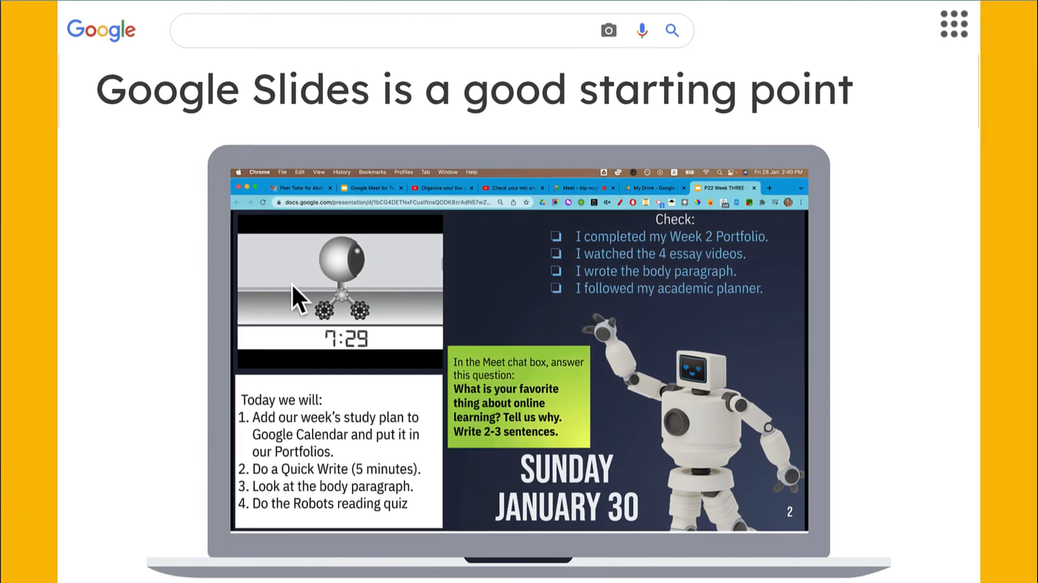
pyautogui.moveTo(387, 332)
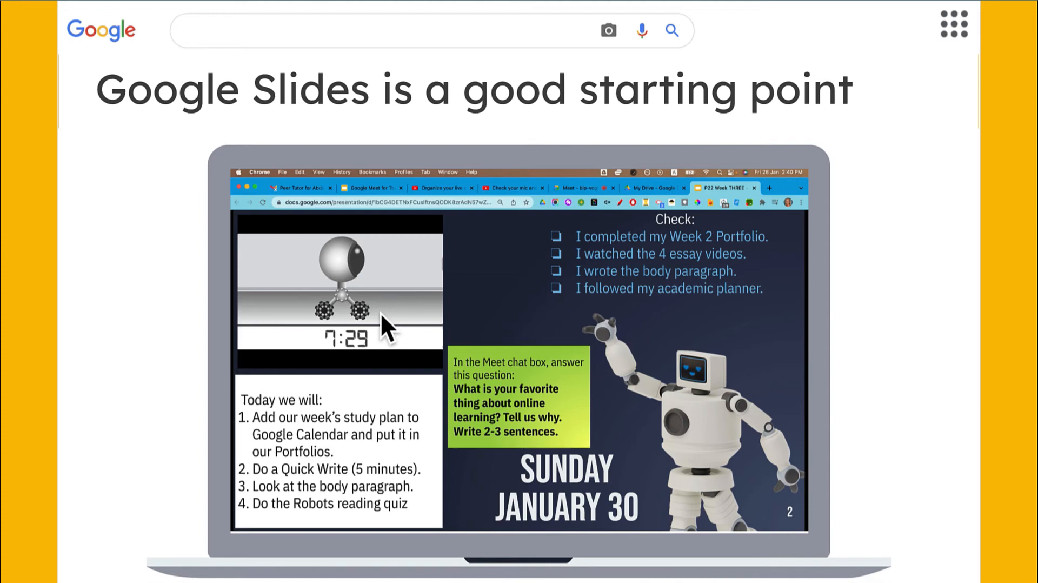
pyautogui.moveTo(290, 488)
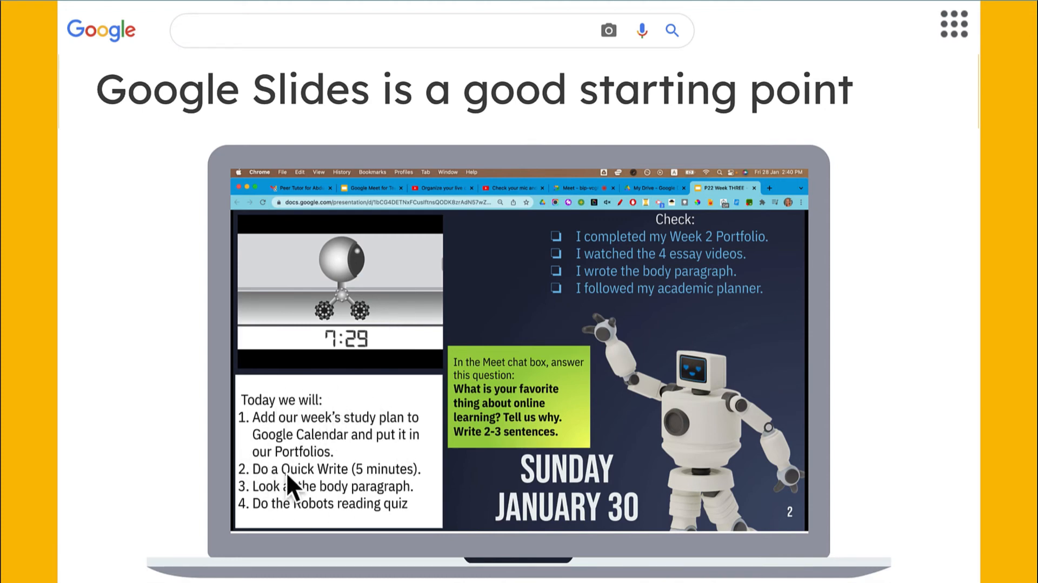
pyautogui.moveTo(691, 296)
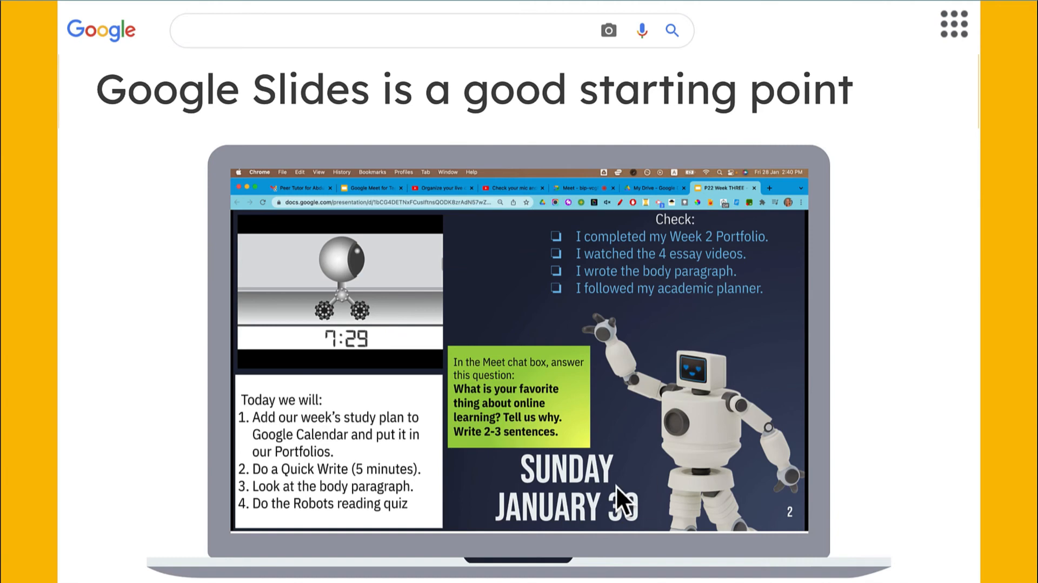
pyautogui.moveTo(562, 457)
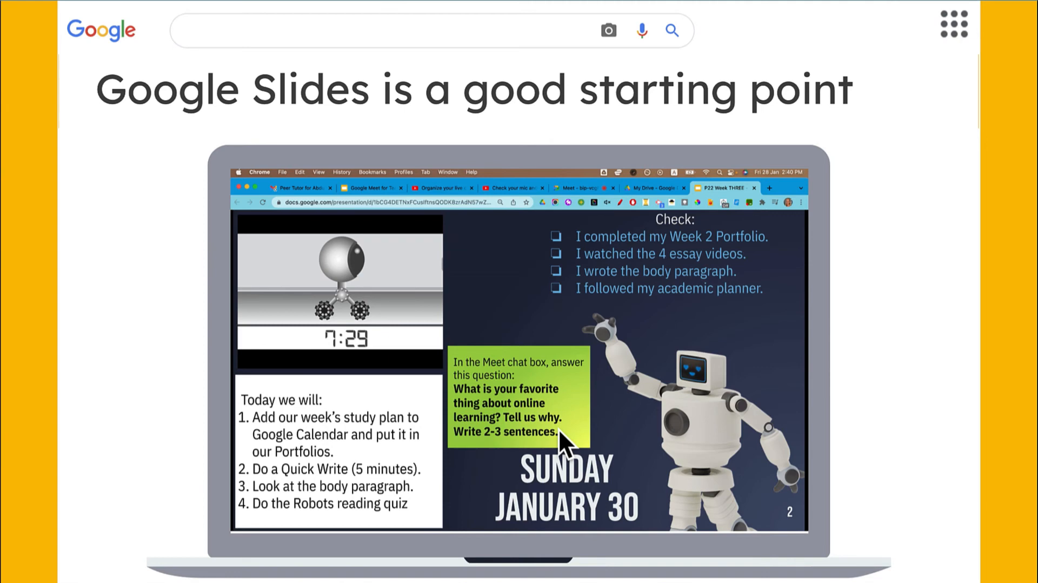
pyautogui.moveTo(611, 452)
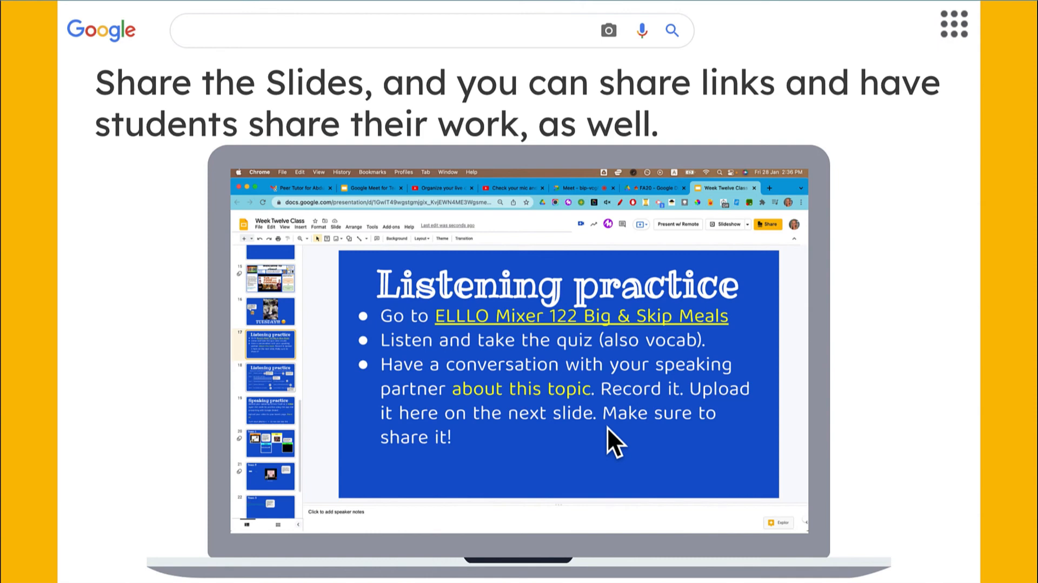
# - Advance to 'Share the Slides' with the Listening practice table of team recordings
pyautogui.click(270, 376)
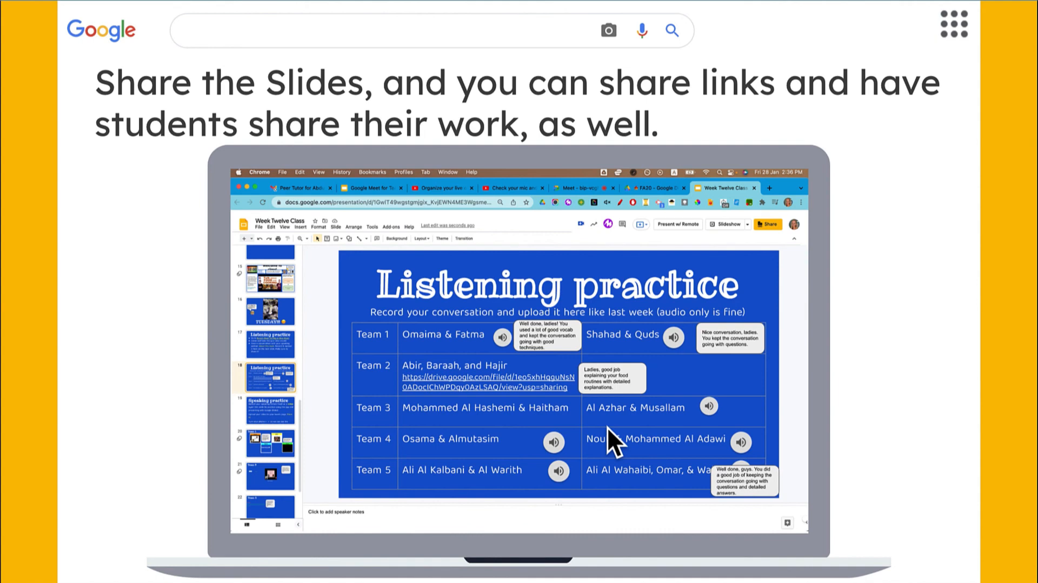